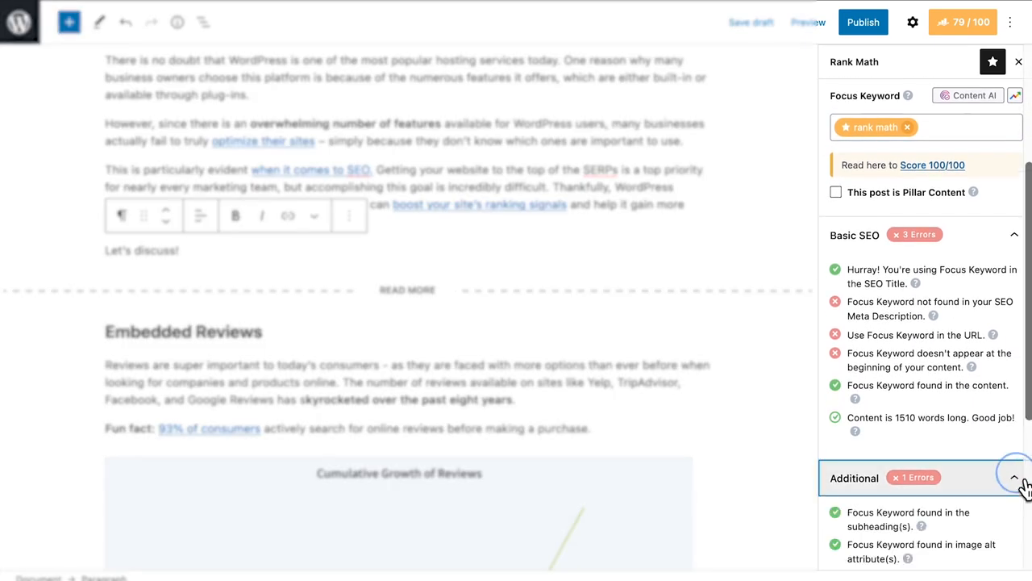
Scroll the view while leaving the post editor for the Rank Math Modules dashboard.
scroll(down, 3)
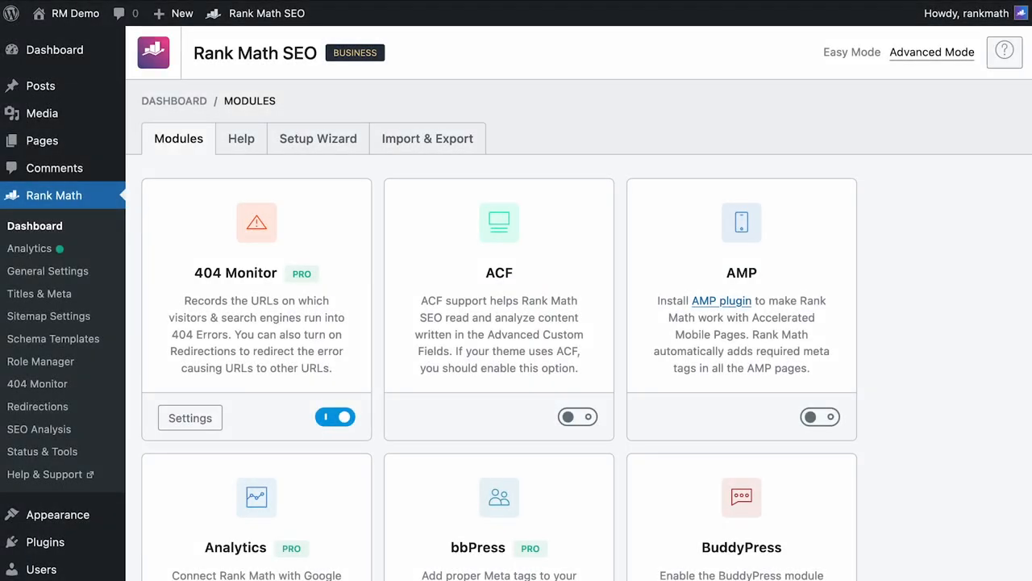
Review the Content AI module's Default Country, post types and Role Manager access before editing the post.
scroll(down, 3)
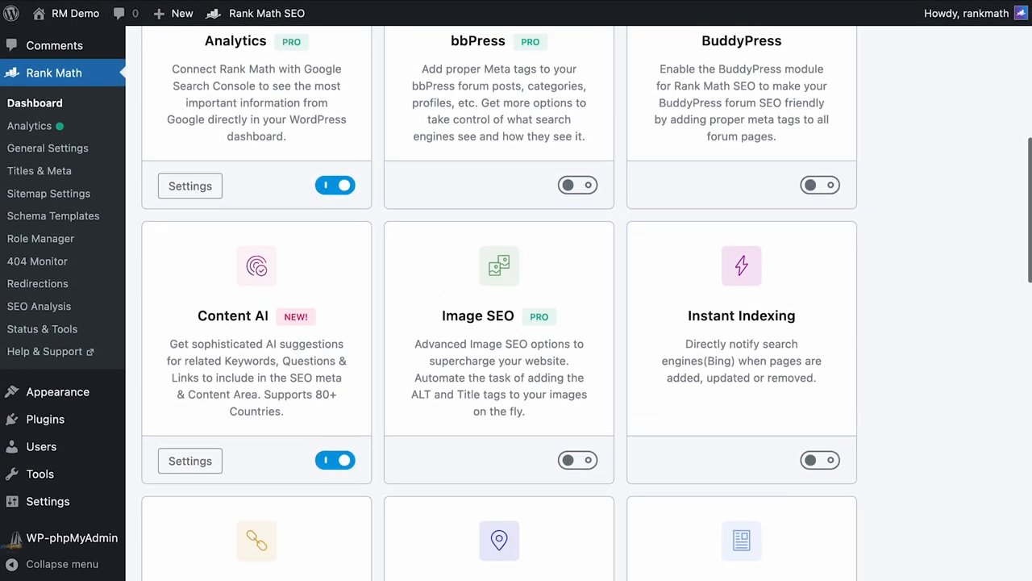
scroll(down, 3)
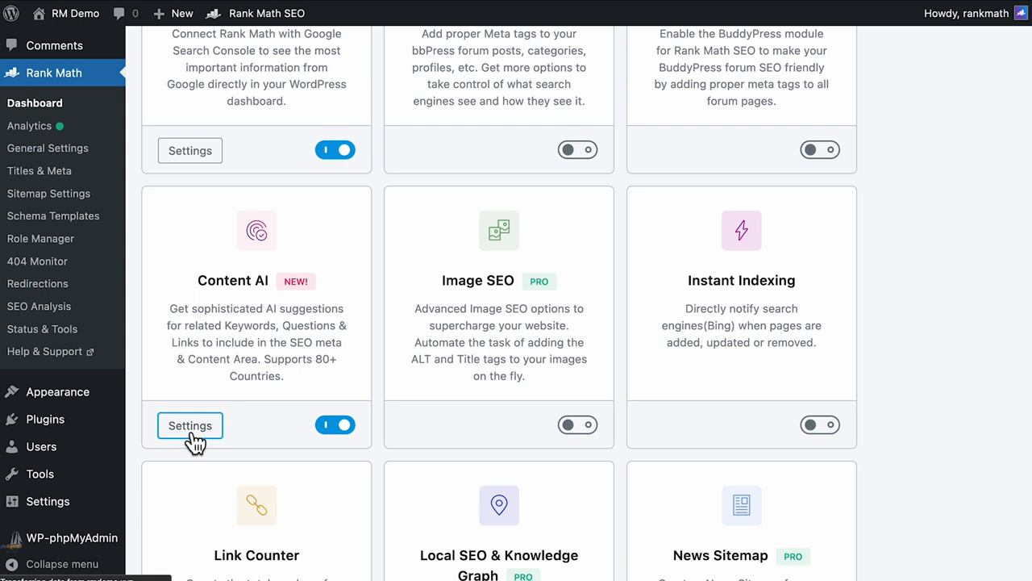
click(190, 426)
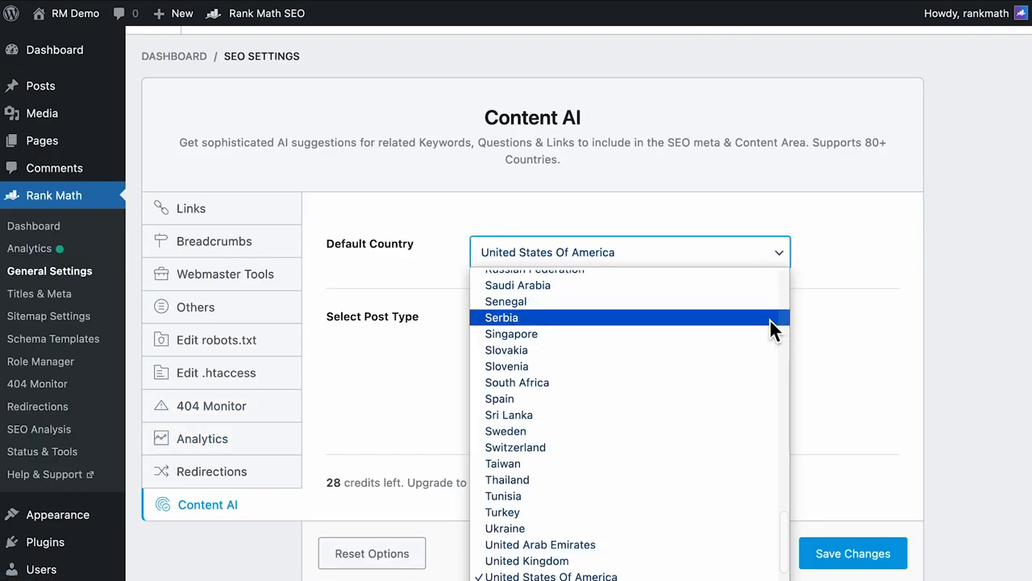
scroll(up, 3)
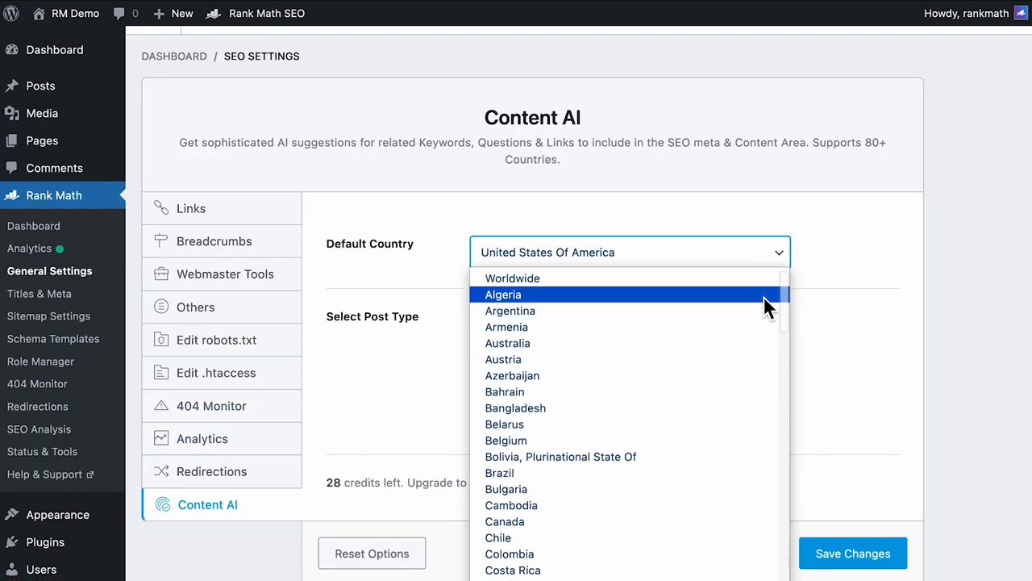
mouse_move(823, 278)
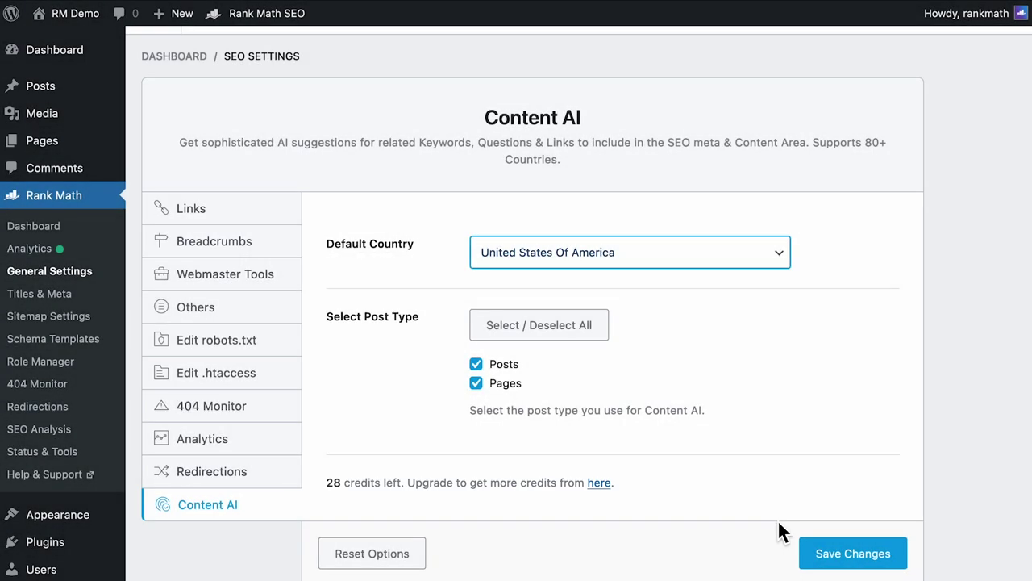
scroll(down, 3)
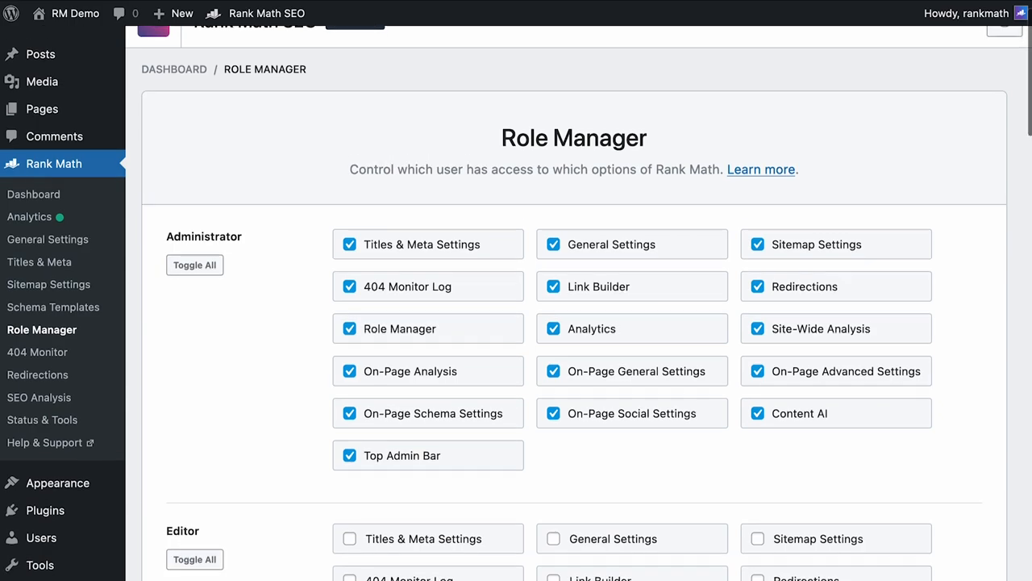
scroll(down, 3)
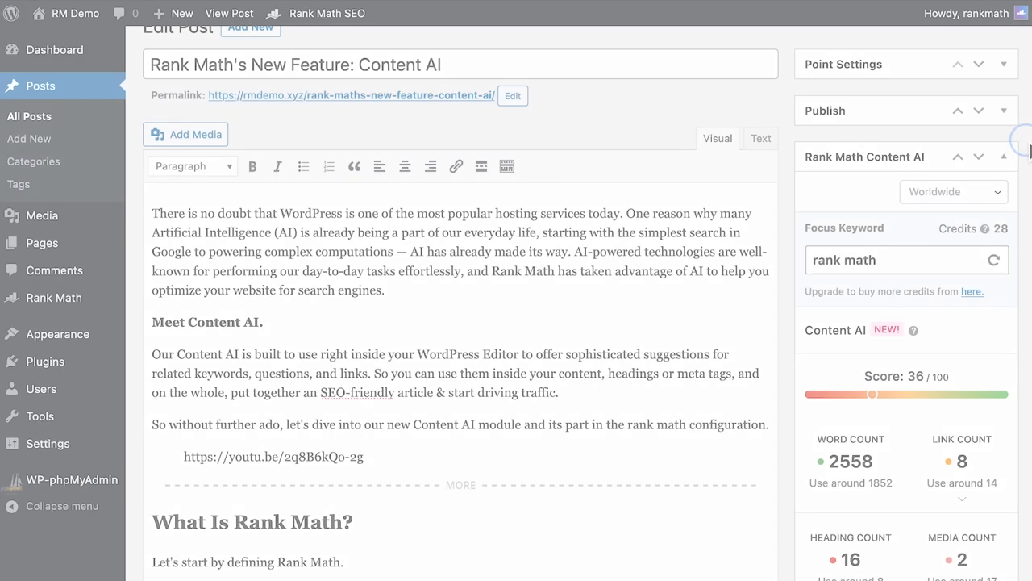
Scroll the block editor with Rank Math's Content AI sidebar showing 26 credits left.
scroll(up, 3)
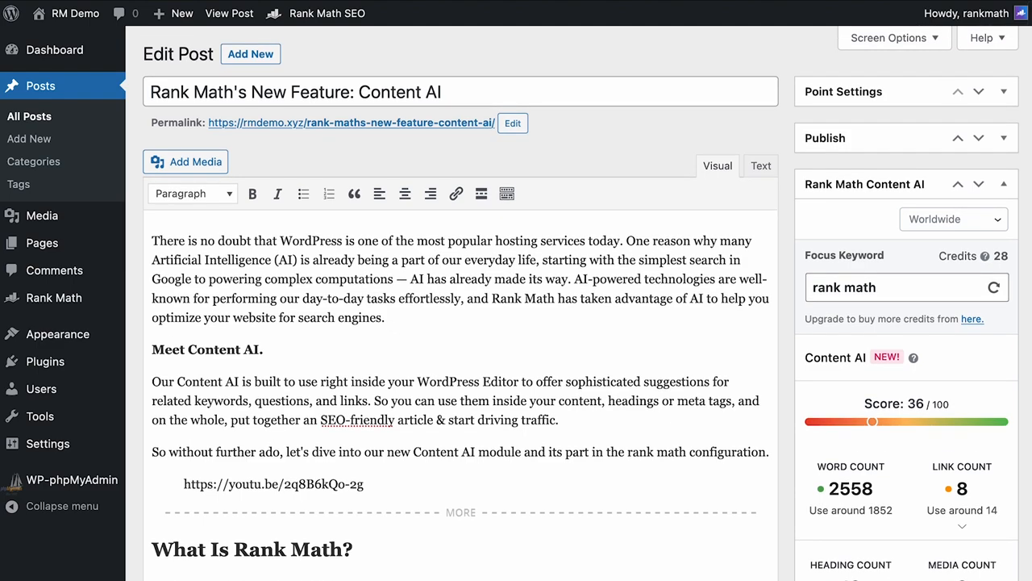
scroll(down, 3)
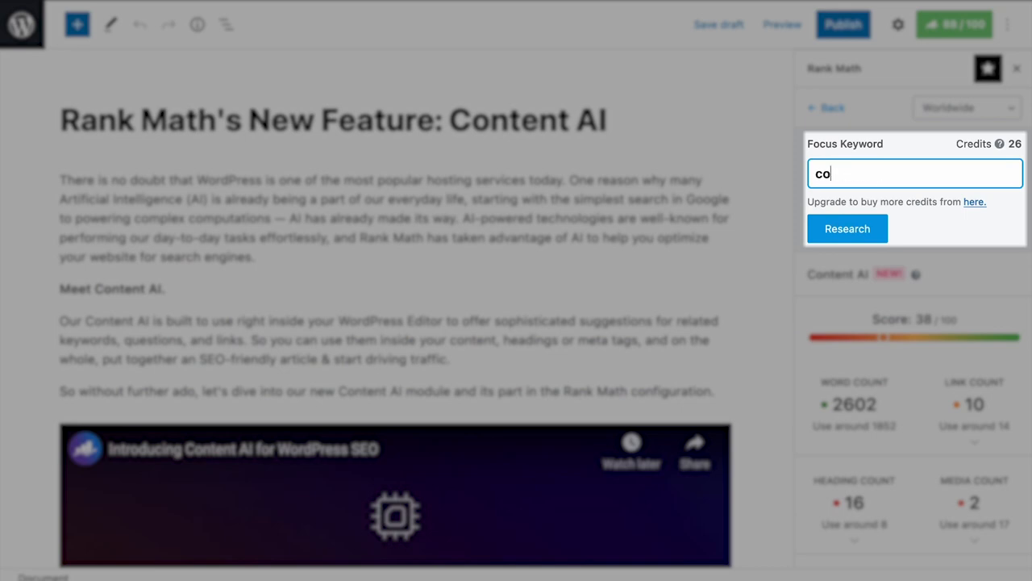
Research the focus keyword 'rank math' in Content AI, scoring 35/100 worldwide.
text(rank math)
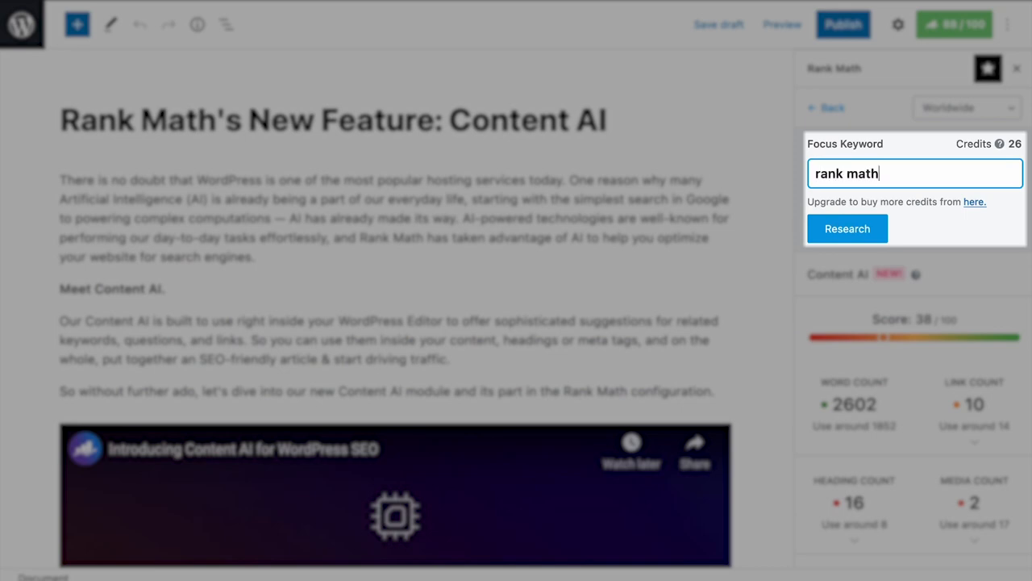
mouse_move(897, 252)
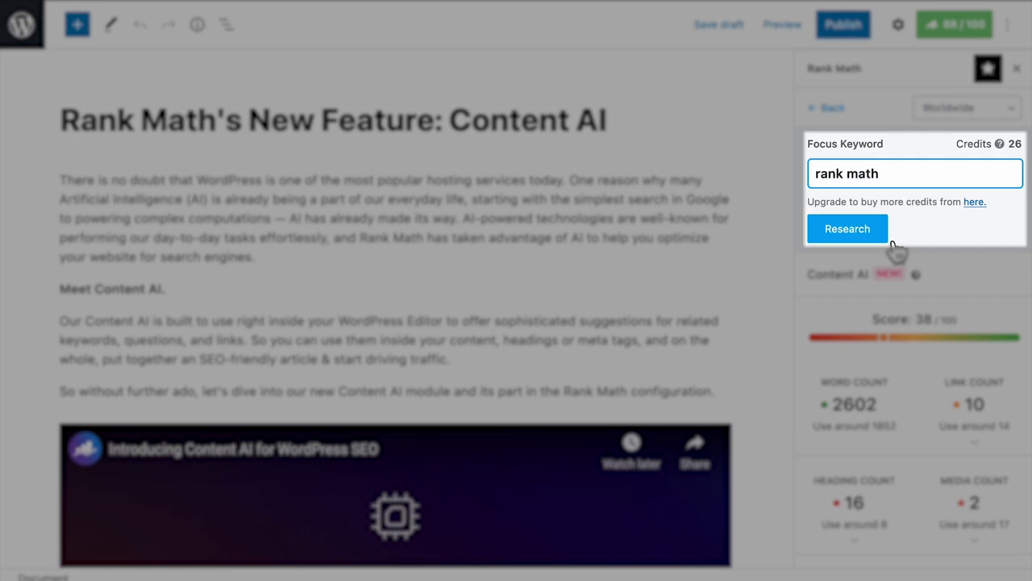
click(847, 229)
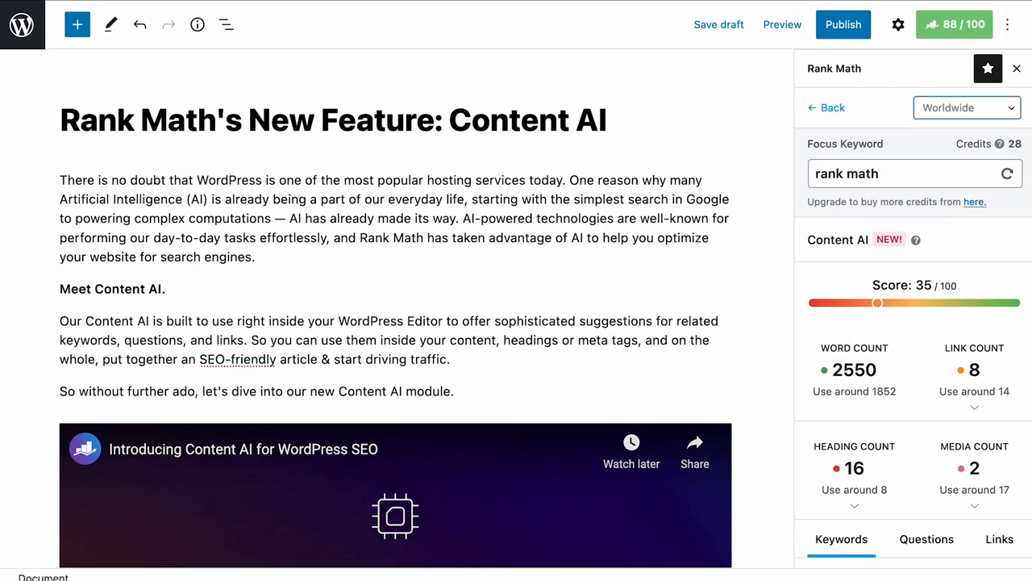
scroll(down, 3)
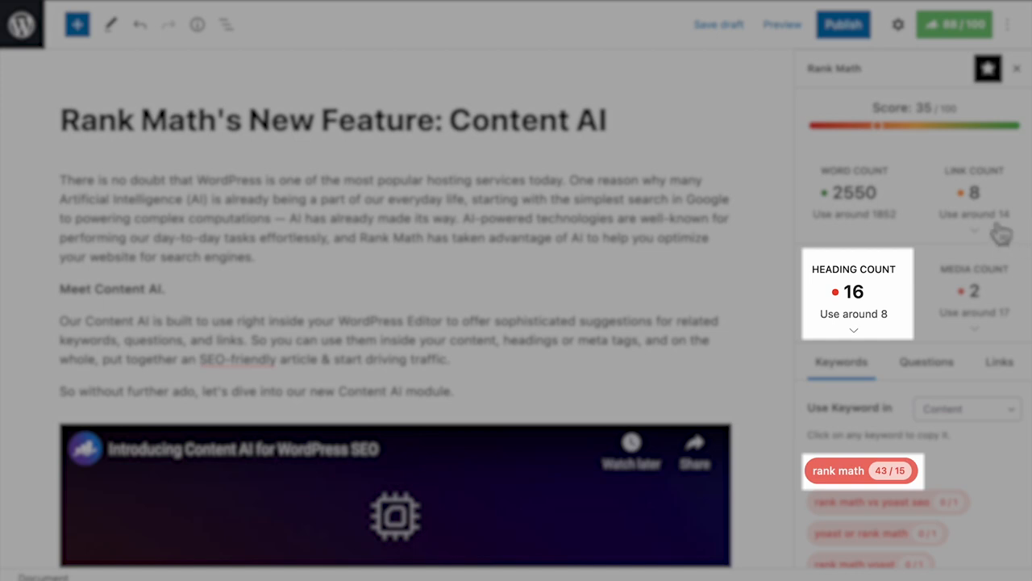
mouse_move(855, 191)
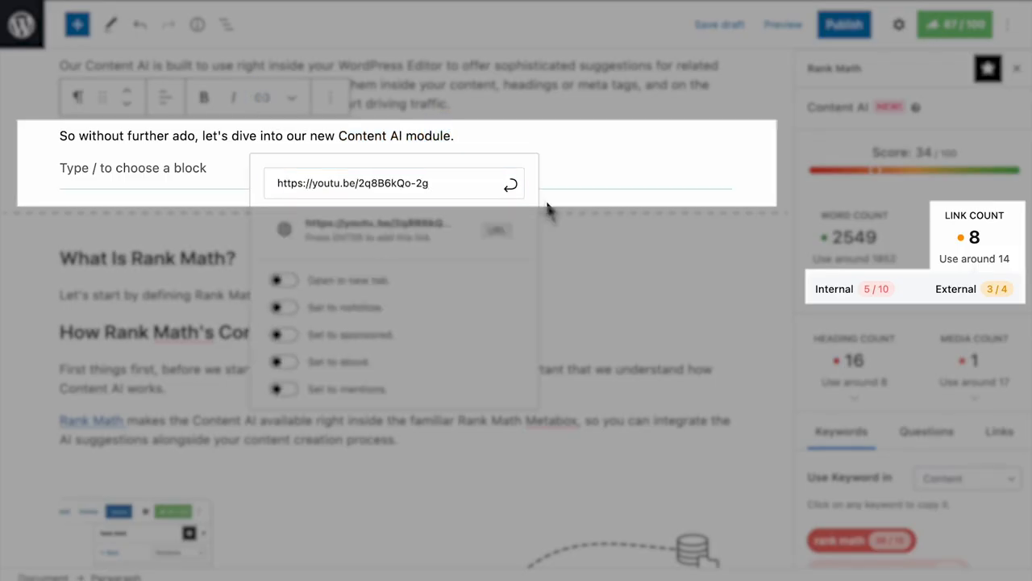
Confirm the new link on 'Content AI module' in the intro, bringing links to 9.
click(1001, 179)
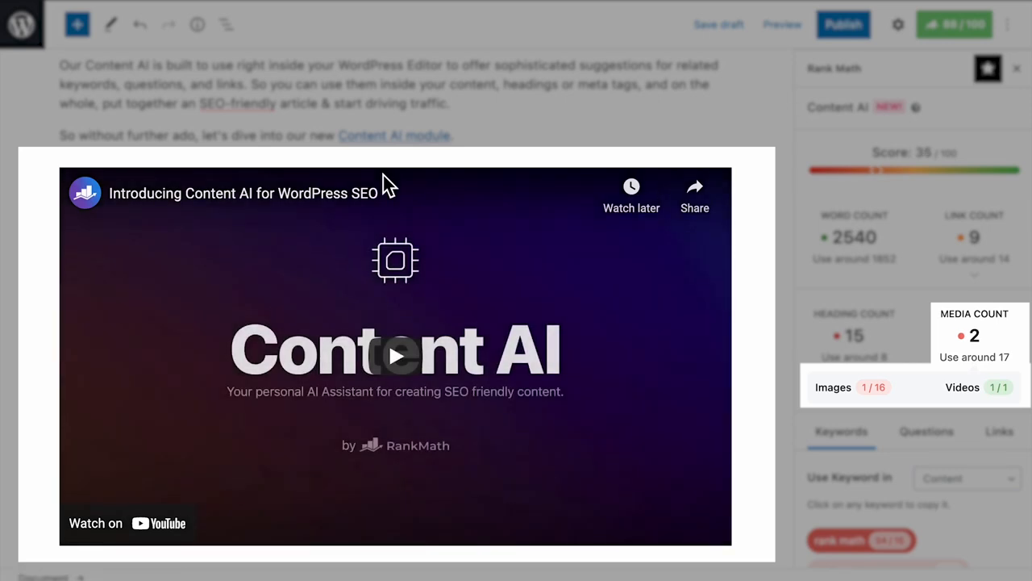
scroll(up, 3)
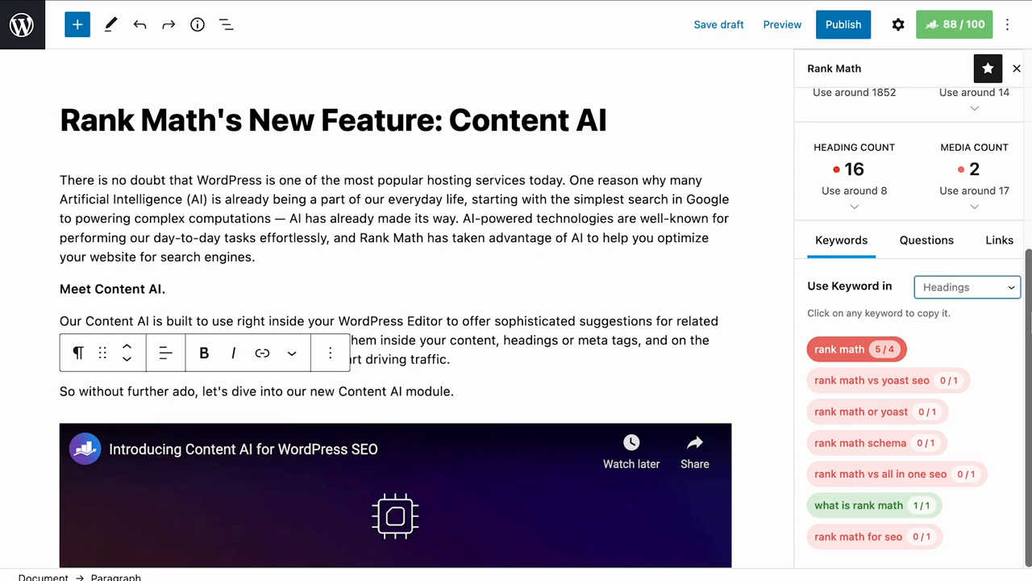
Check keyword usage in Content and add 'and its part in the Rank Math configuration.' to the intro sentence.
click(968, 288)
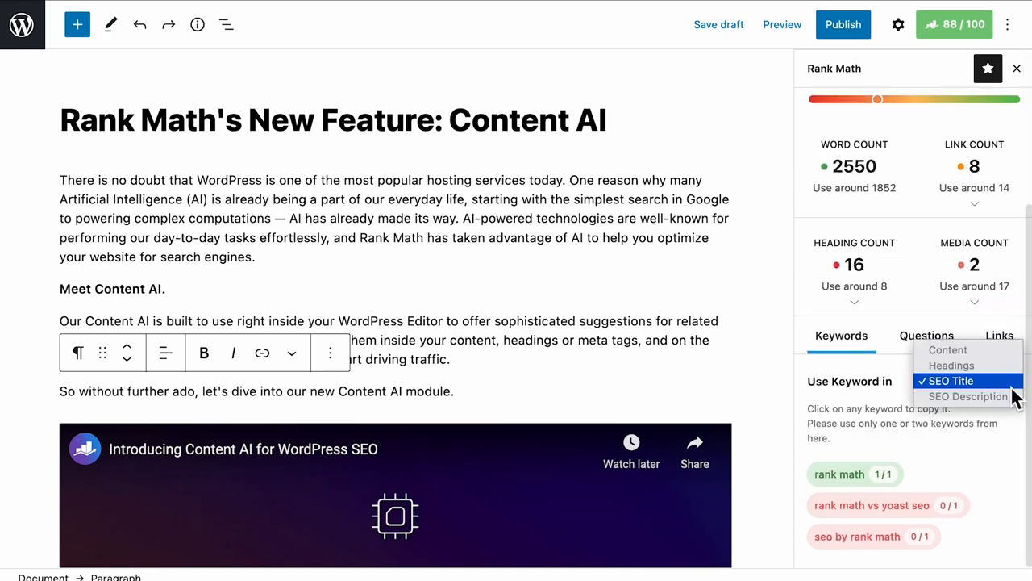
click(949, 348)
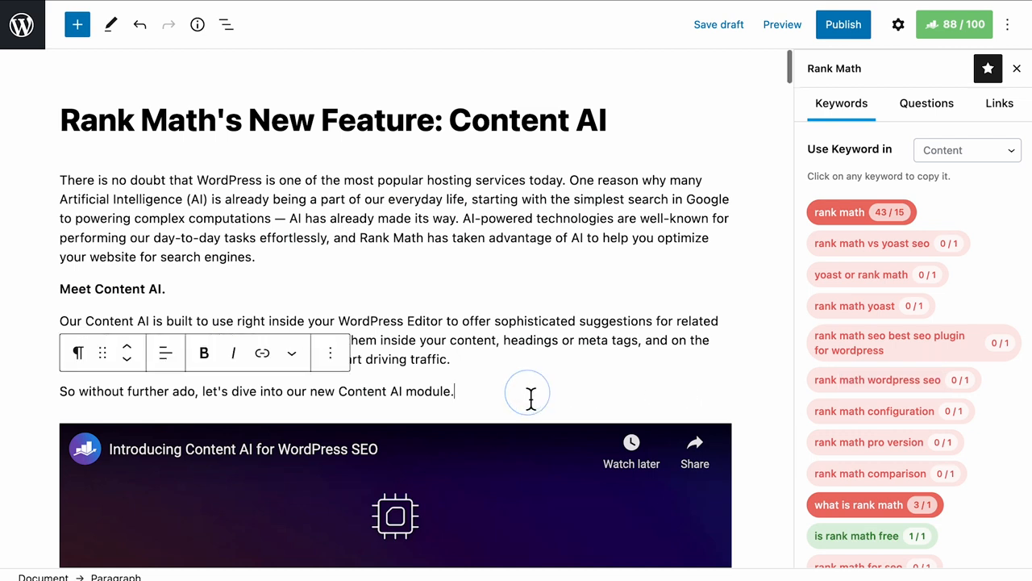
text(and its part in the rank math configuration)
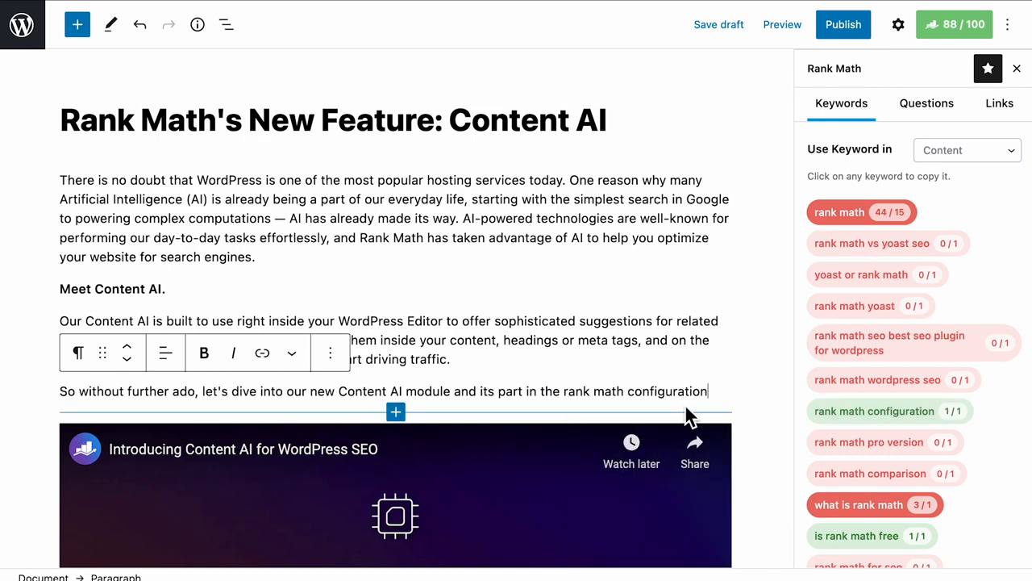
scroll(down, 3)
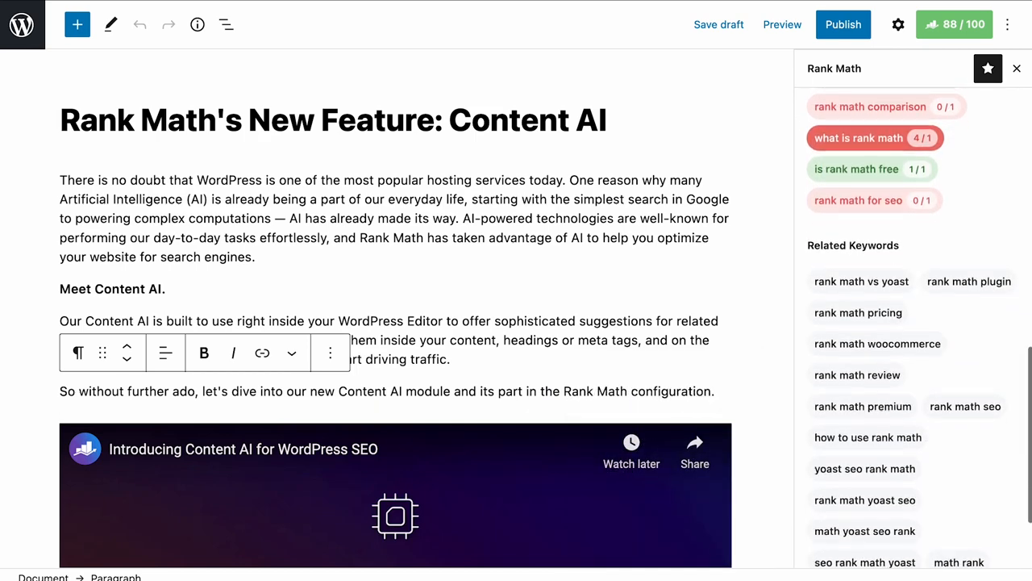
scroll(down, 3)
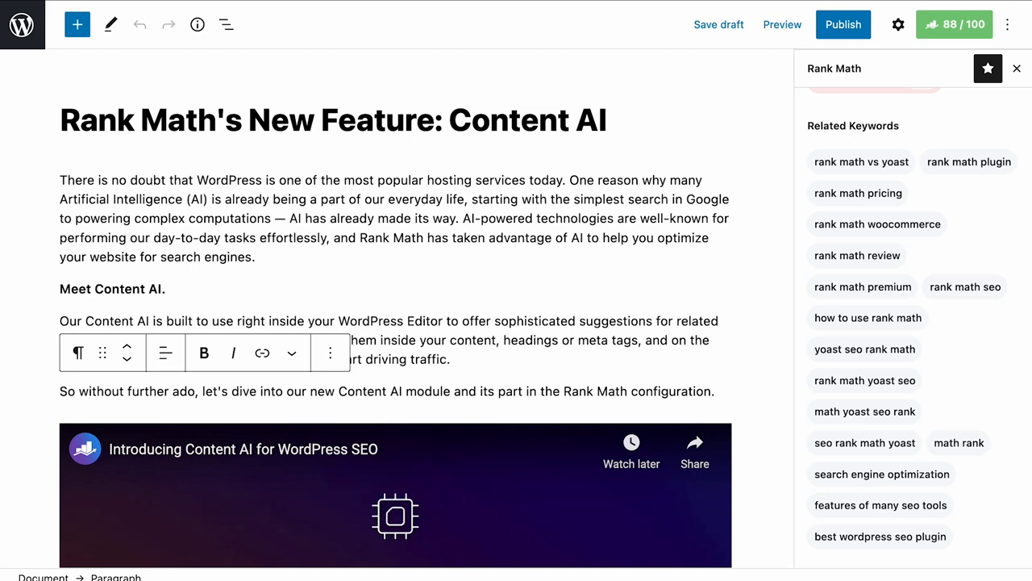
scroll(up, 3)
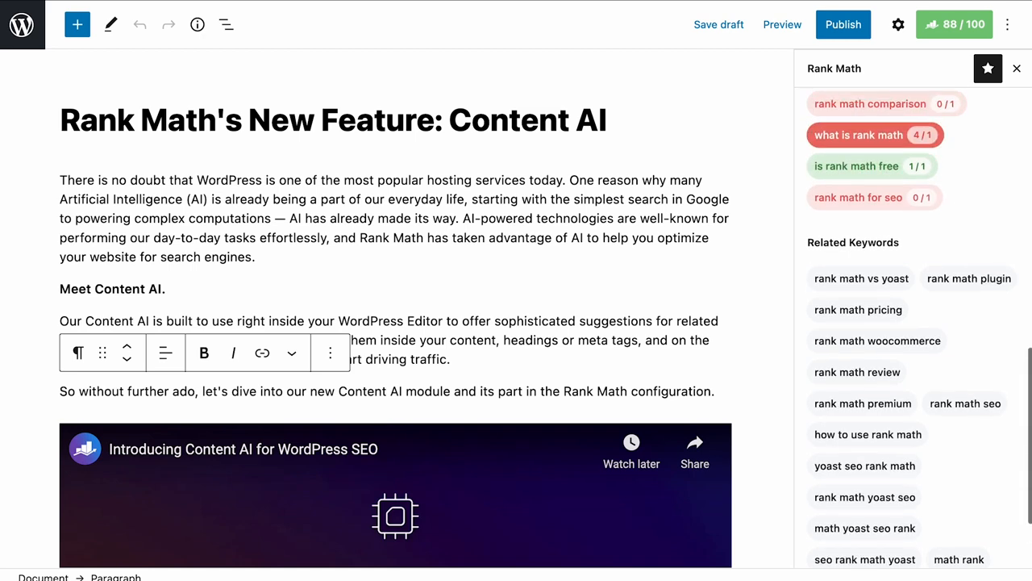
Show Content AI's related questions and add a 'Let's start by defining Rank Math.' block.
click(842, 103)
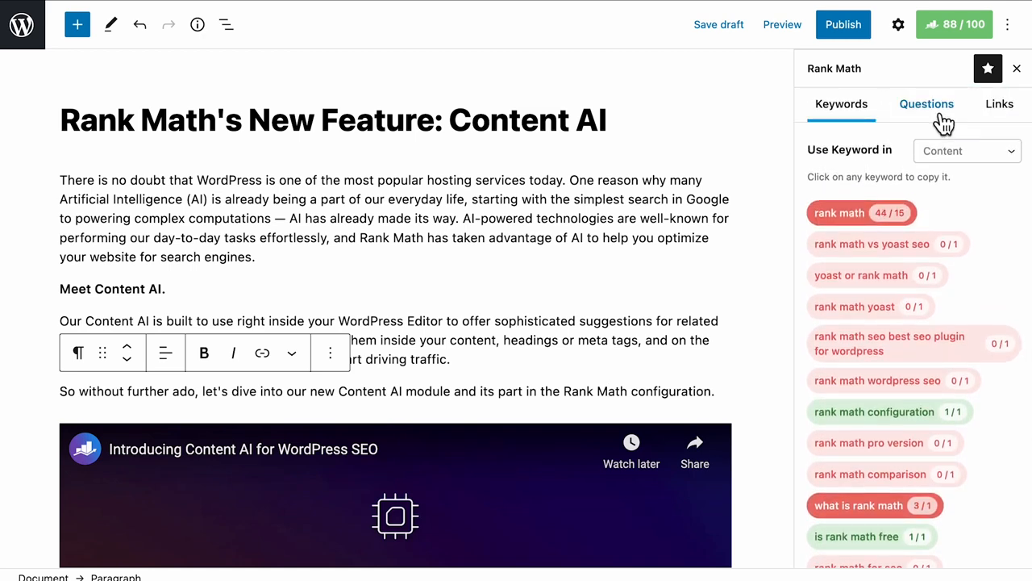
click(926, 103)
text(/)
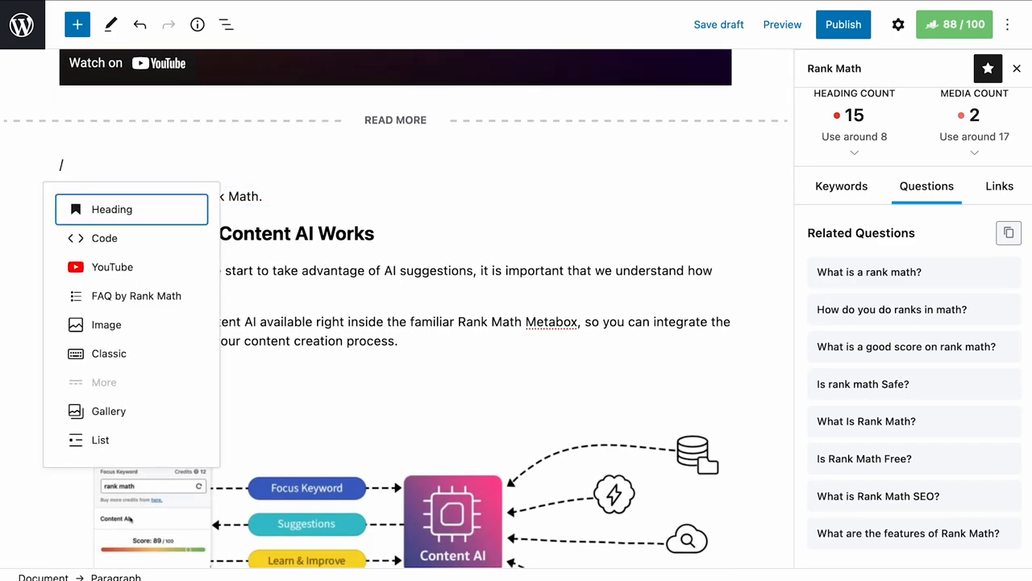
click(111, 210)
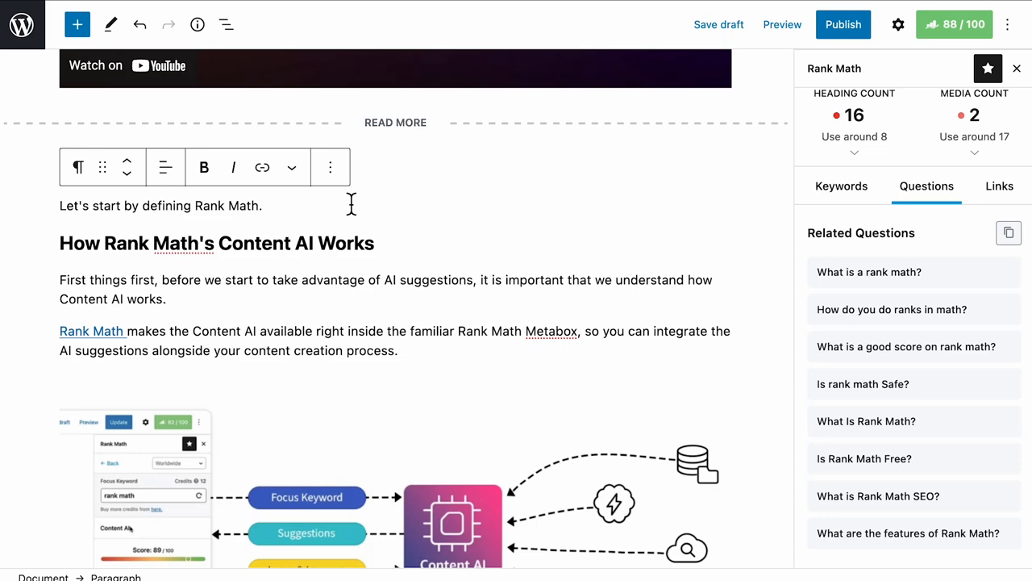
right_click(132, 206)
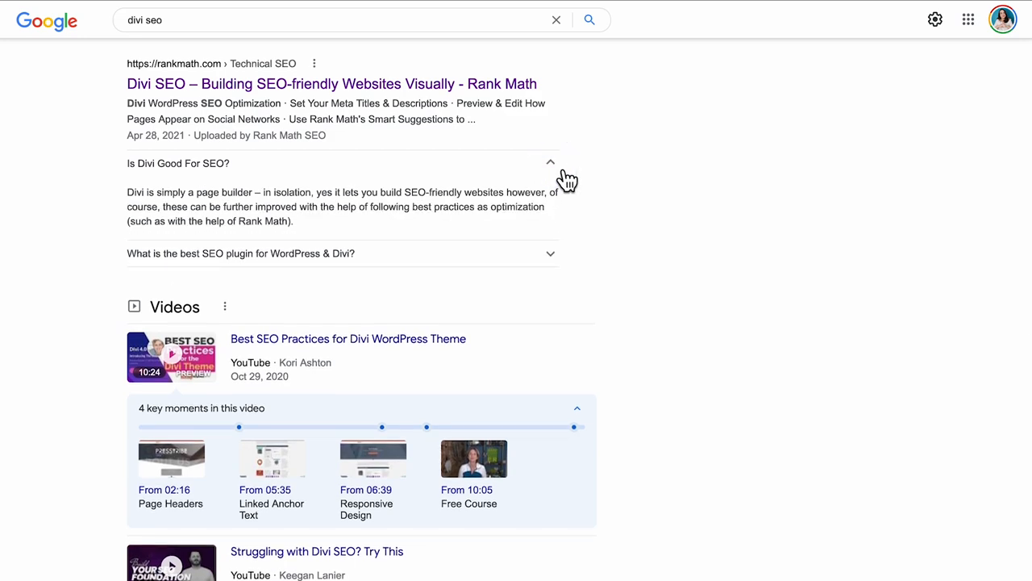
Expand the best SEO plugin question and head to the RankMath.com account dashboard.
click(551, 252)
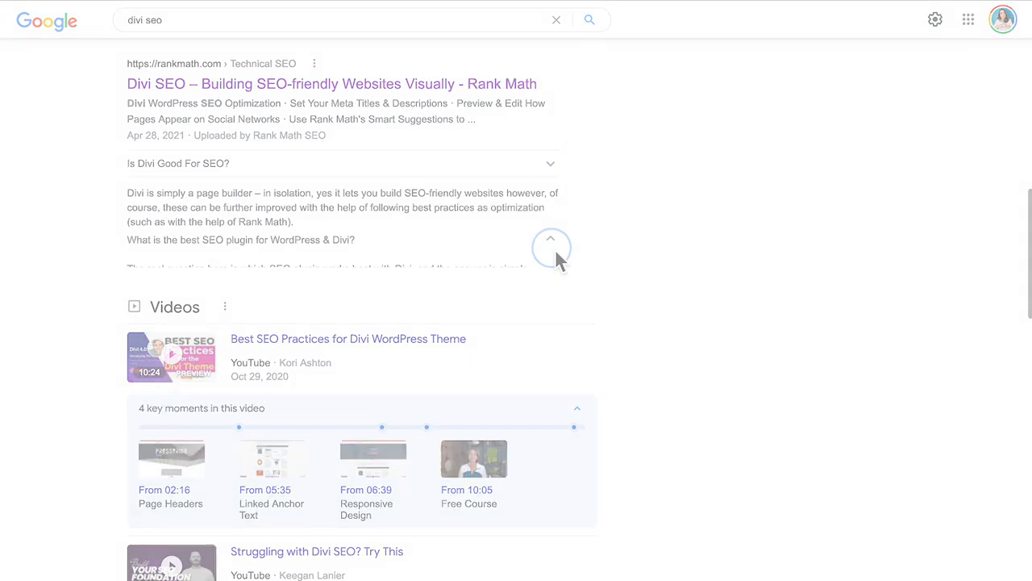
click(332, 84)
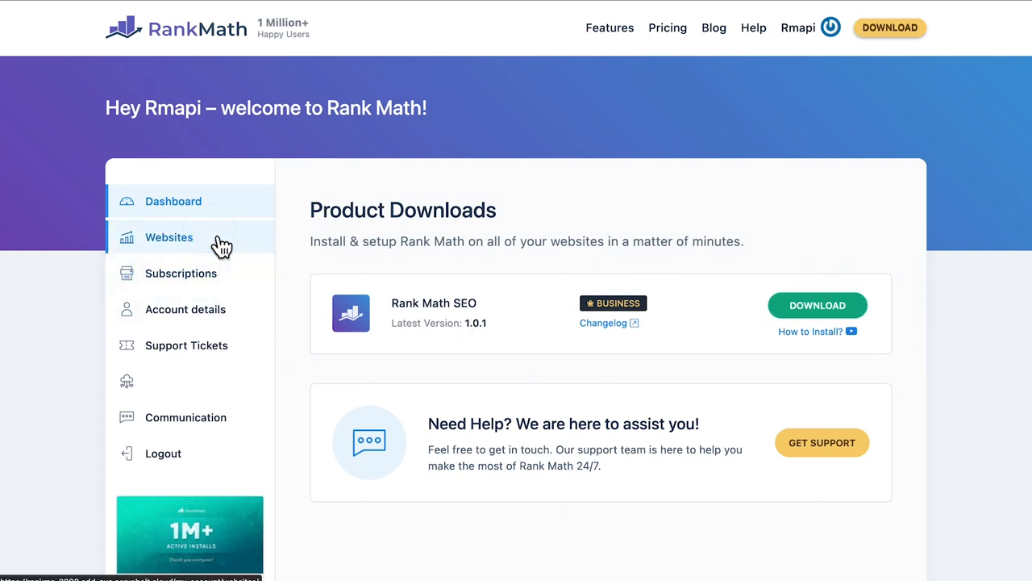
List connected websites and start changing rmdemo.xyz's Content AI credit limit from 15.
click(167, 237)
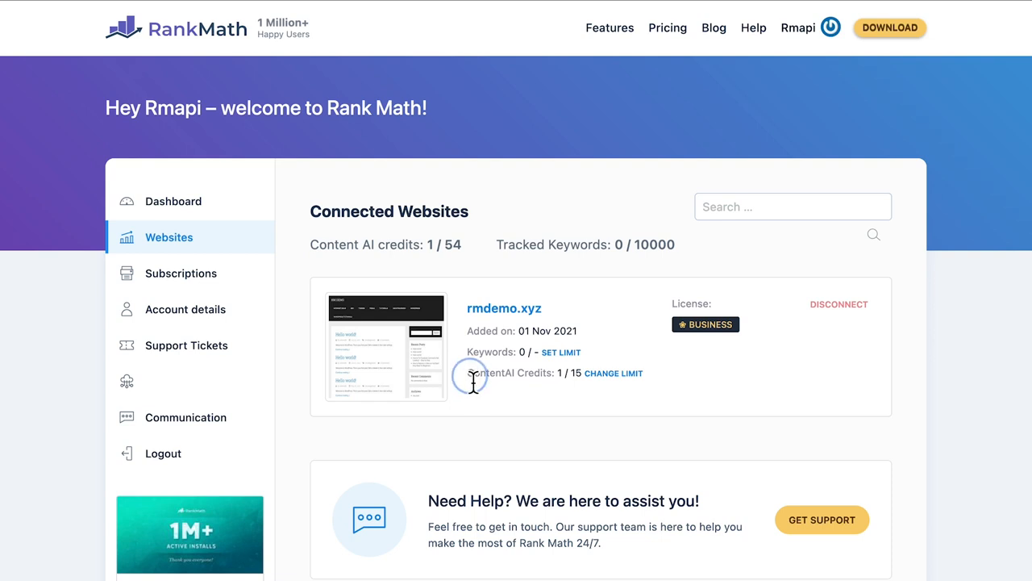
double_click(510, 372)
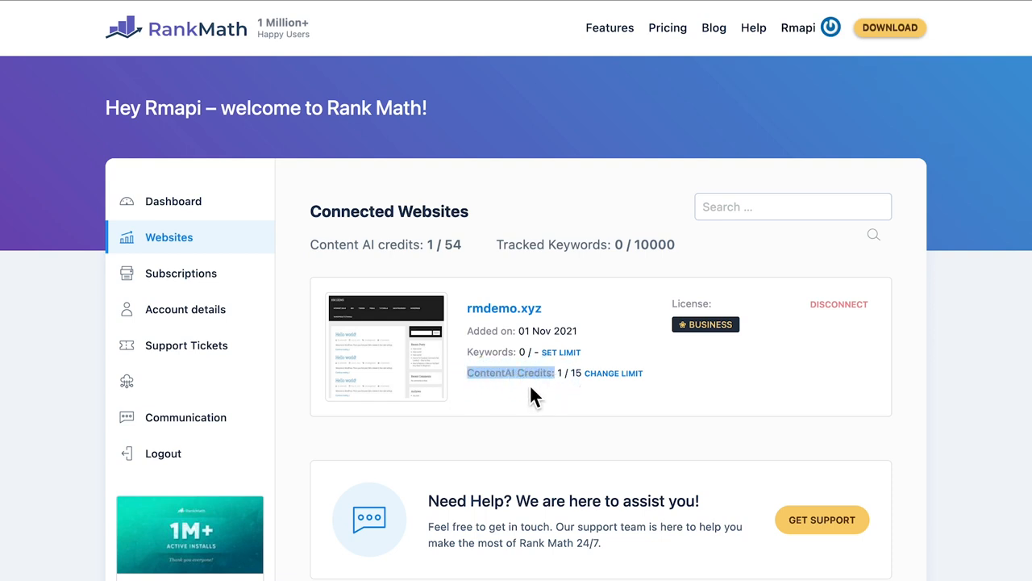
mouse_move(605, 389)
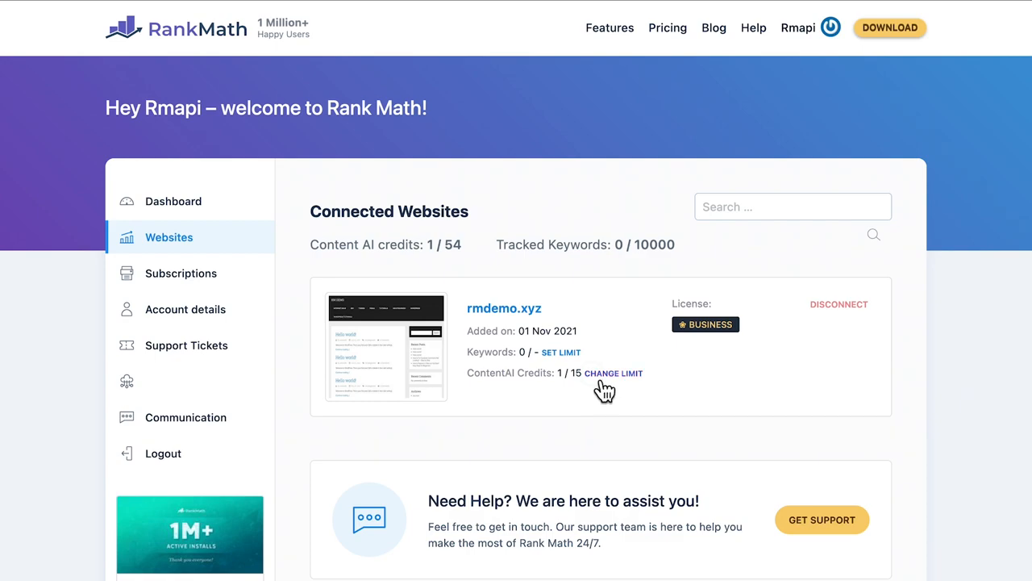
click(613, 372)
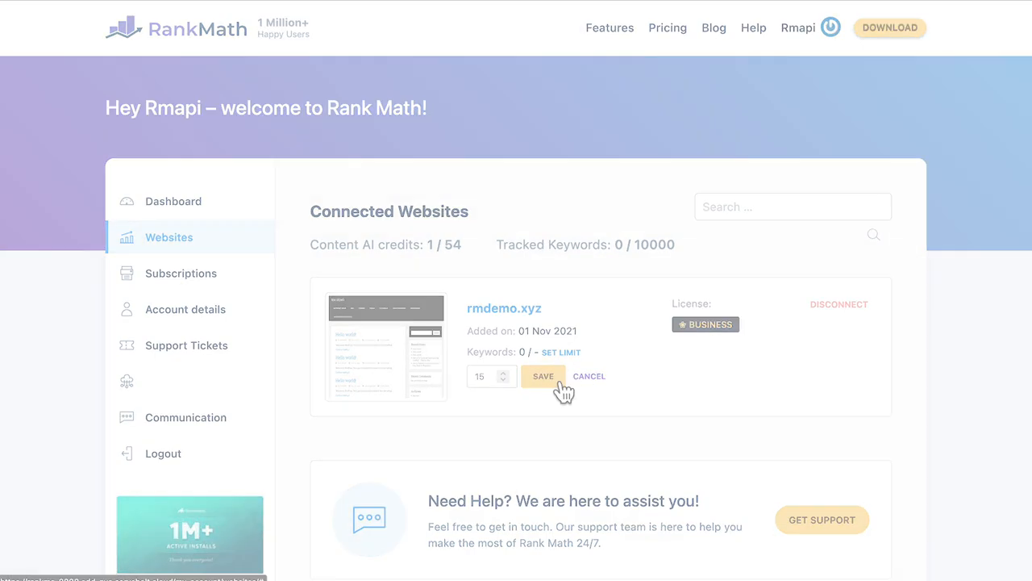